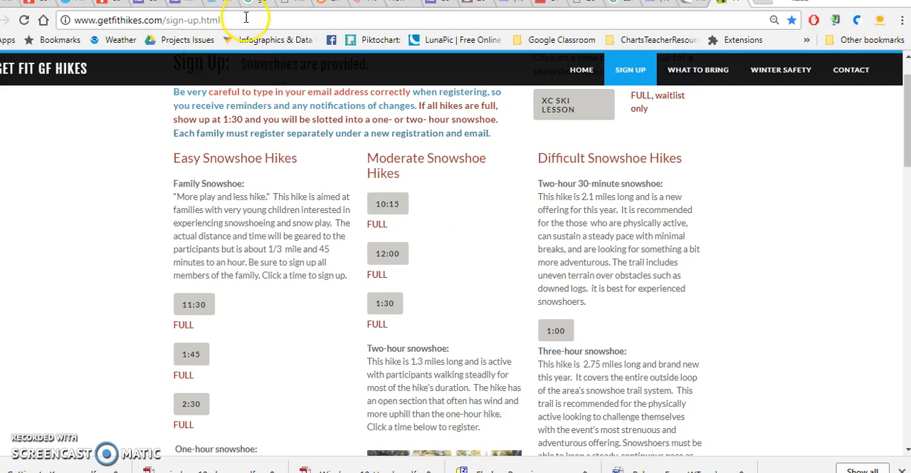
mouse_move(791, 20)
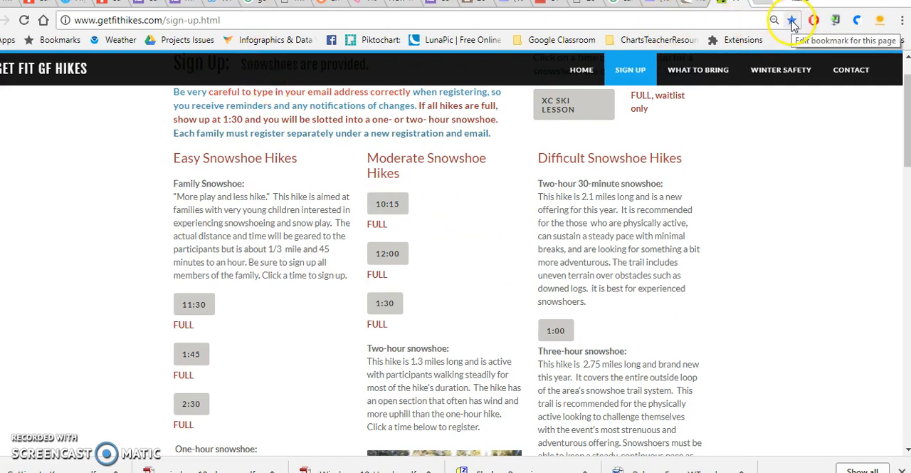
Step: Bookmark the Get Fit GF Hikes sign-up page via the address-bar star
click(792, 20)
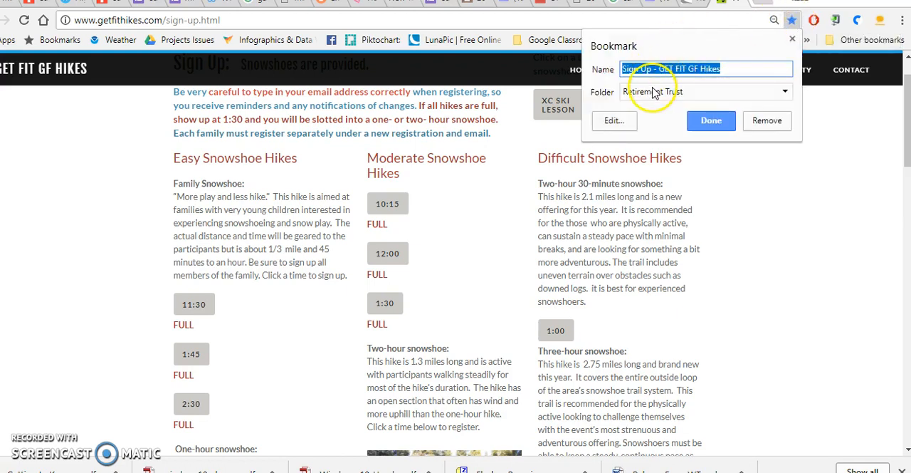
mouse_move(652, 91)
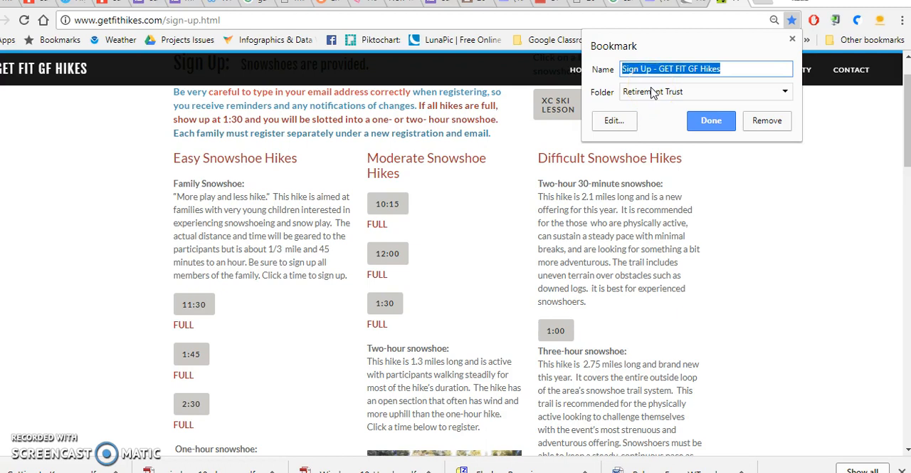
mouse_move(618, 94)
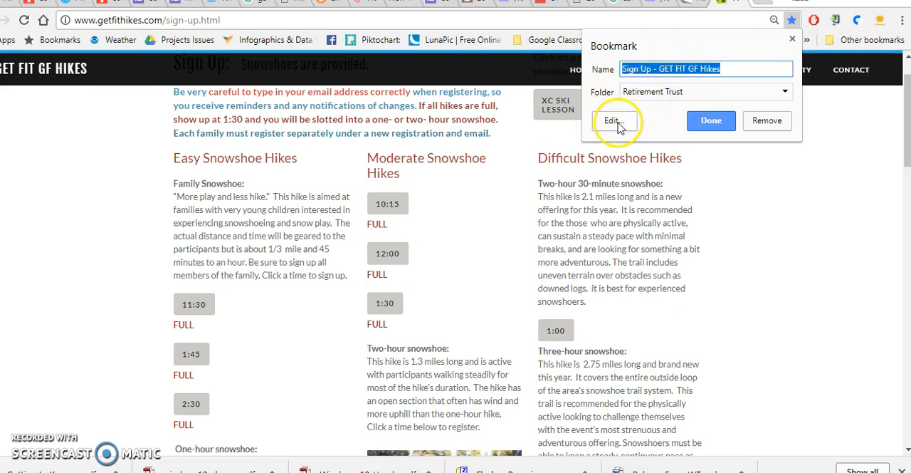
Step: Save the sign-up bookmark into the Bookmarks bar folder through the full edit window
click(612, 120)
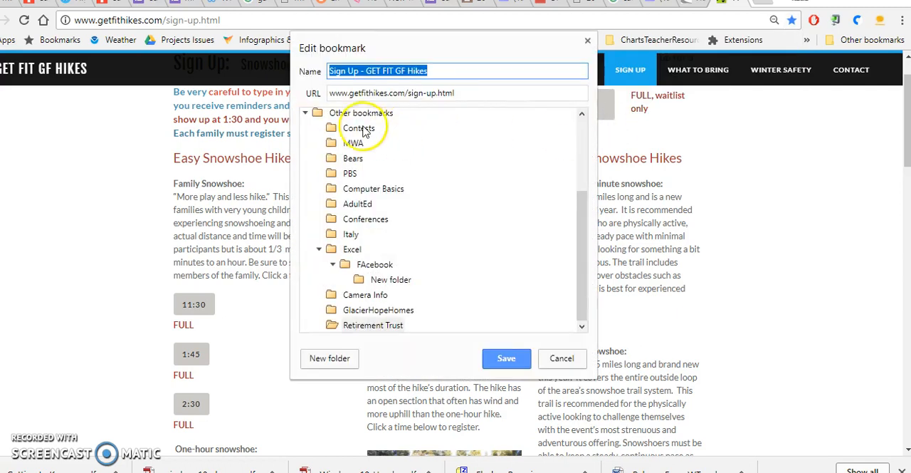
mouse_move(376, 129)
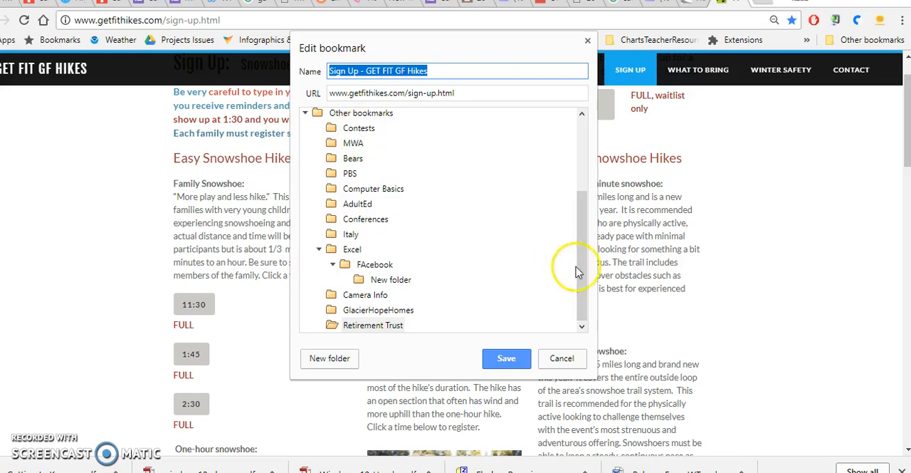
scroll(up, 3)
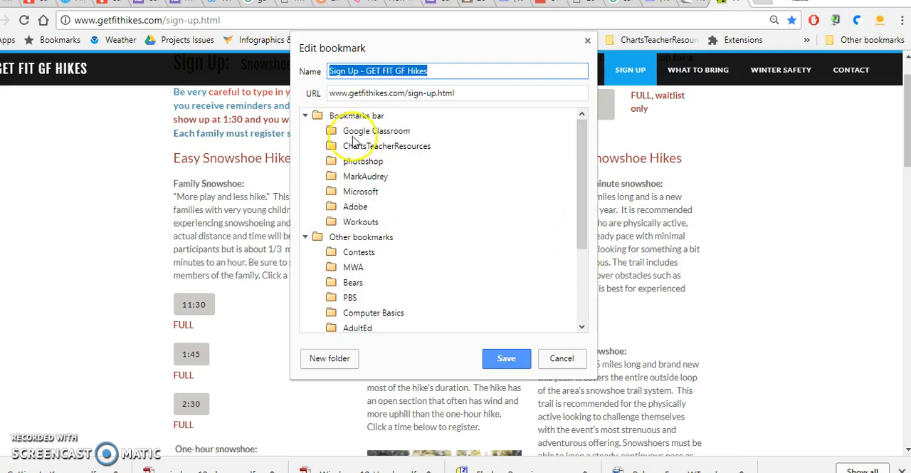
click(356, 115)
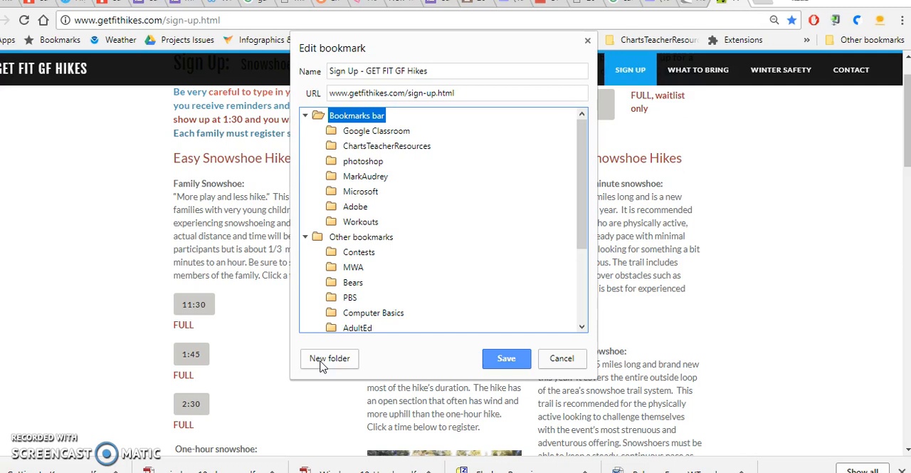
mouse_move(401, 136)
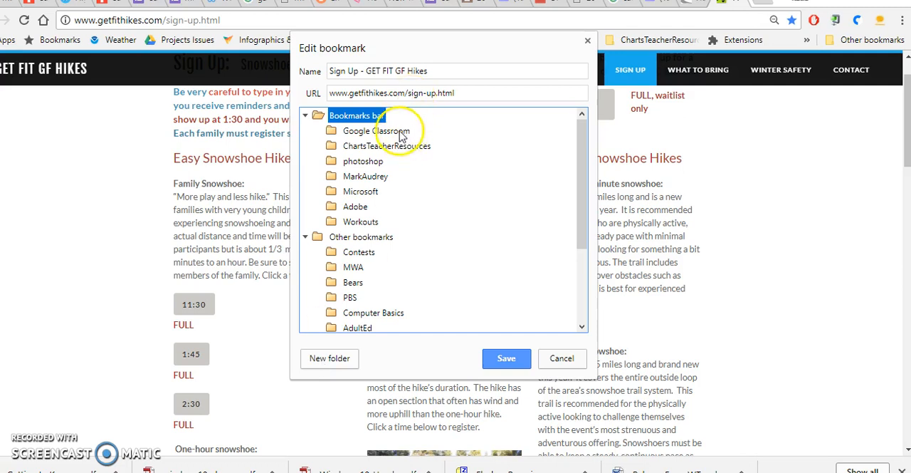
mouse_move(402, 137)
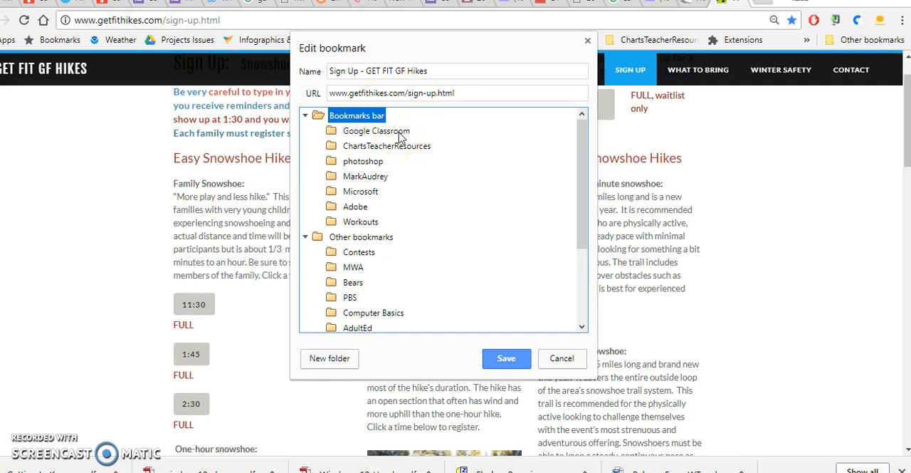
mouse_move(364, 196)
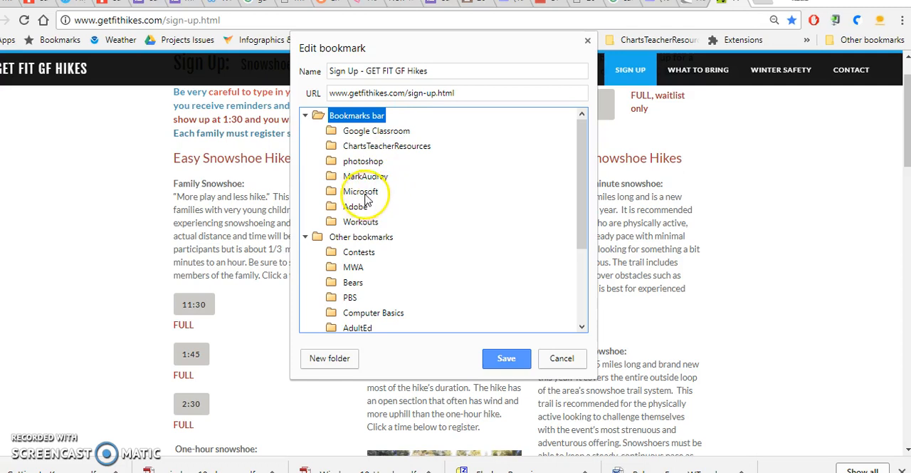
click(362, 236)
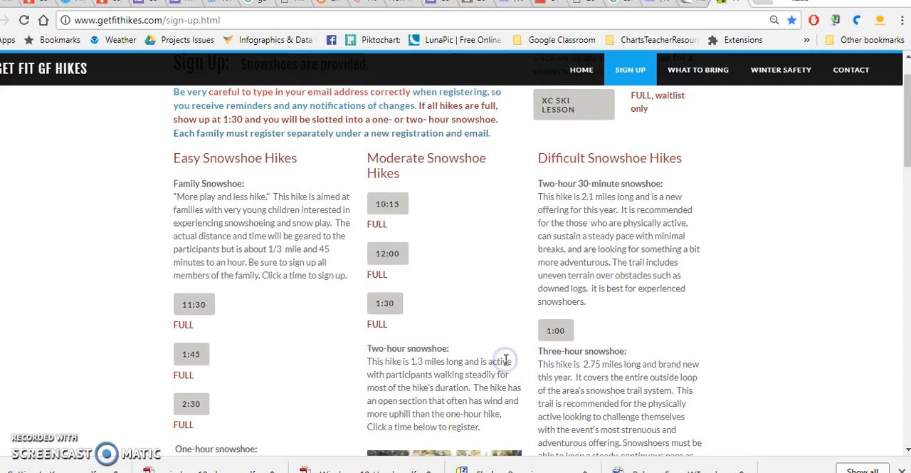
mouse_move(509, 356)
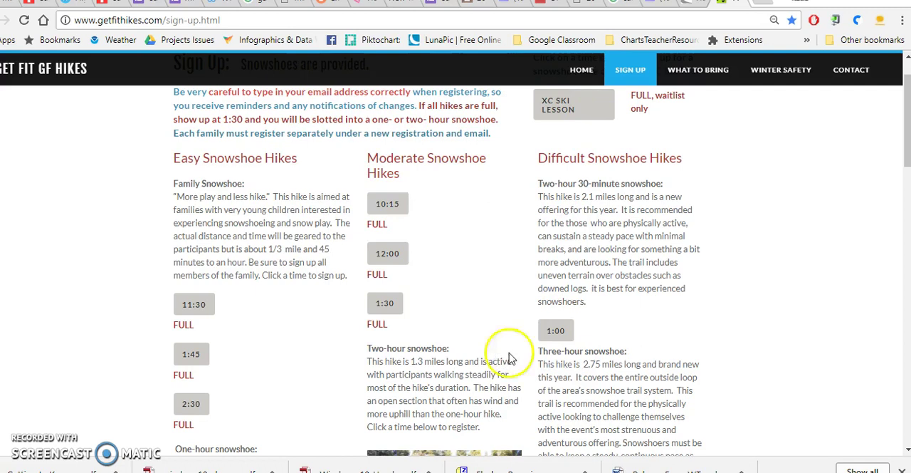
mouse_move(556, 40)
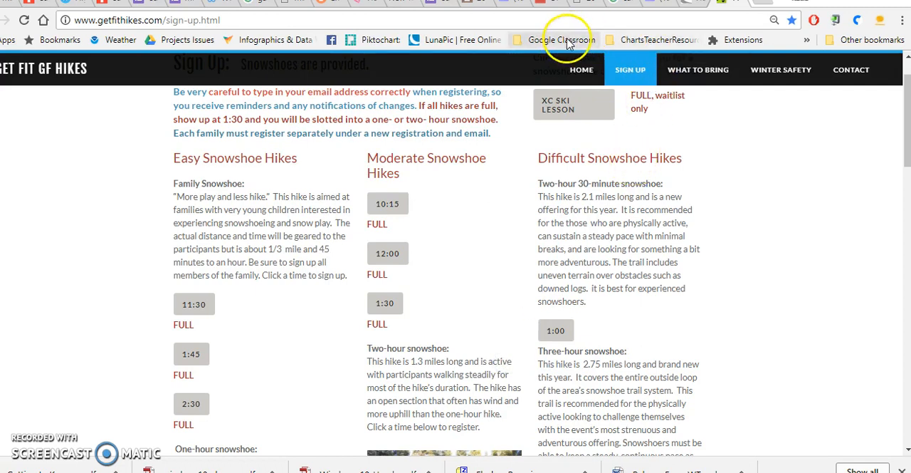
mouse_move(607, 20)
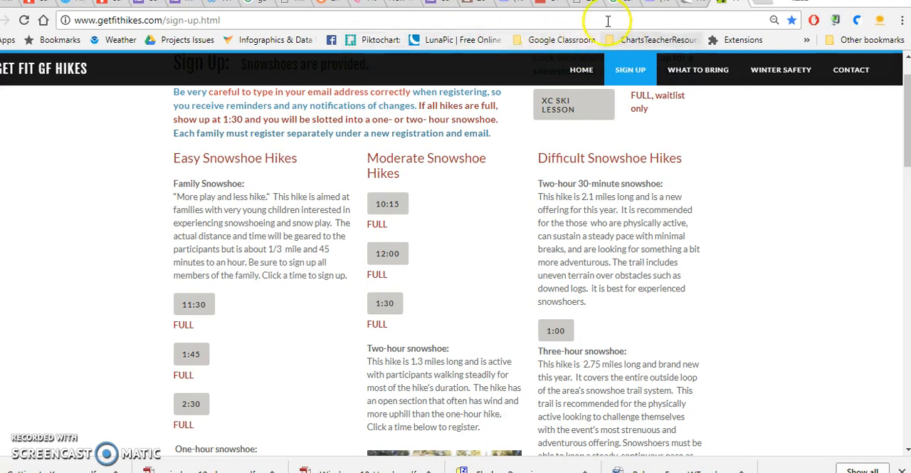
mouse_move(644, 40)
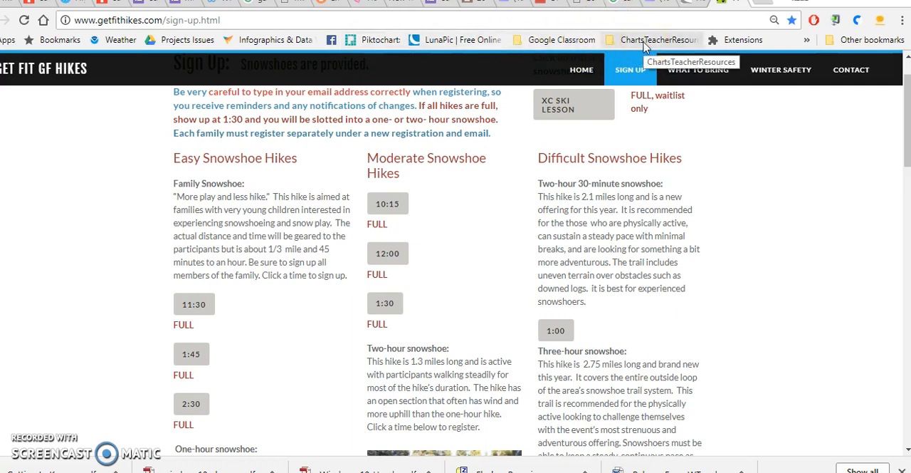
Step: Reach the Tech Help Project Examples page from the ChartsTeacherResources bookmarks bar folder
click(652, 40)
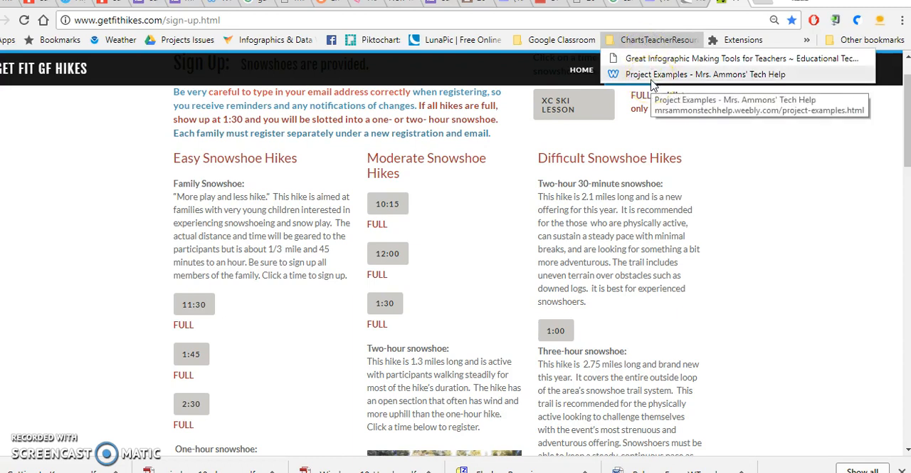
click(703, 74)
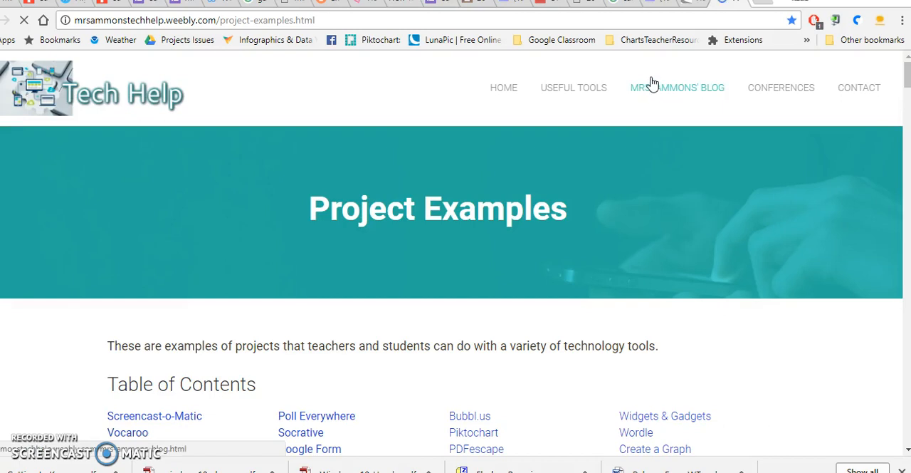
mouse_move(792, 18)
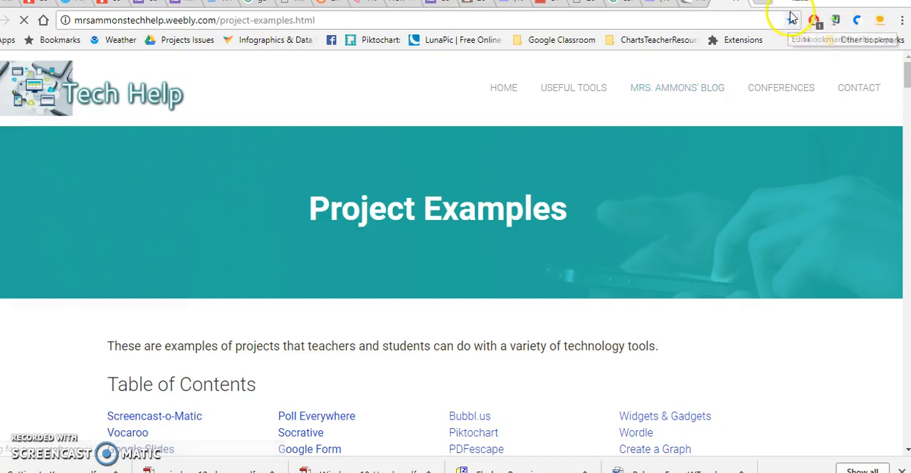
Step: Reach the Bookmark manager from the three-dot menu's Bookmarks submenu
click(792, 20)
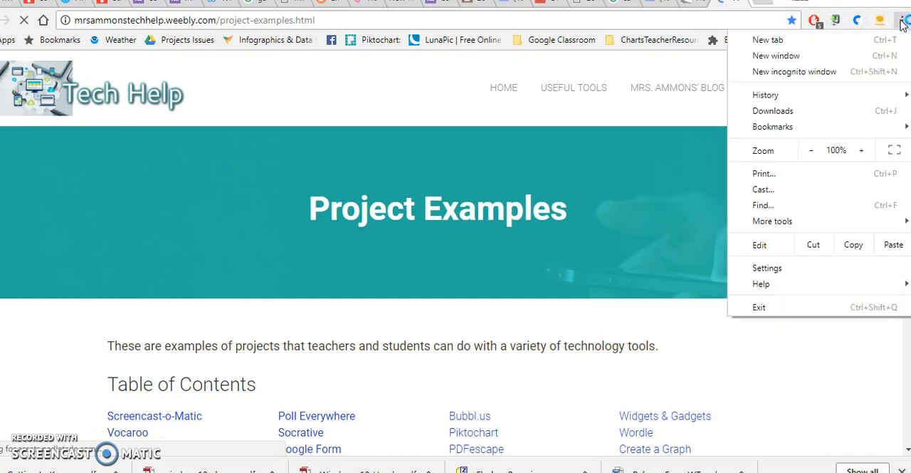
click(773, 125)
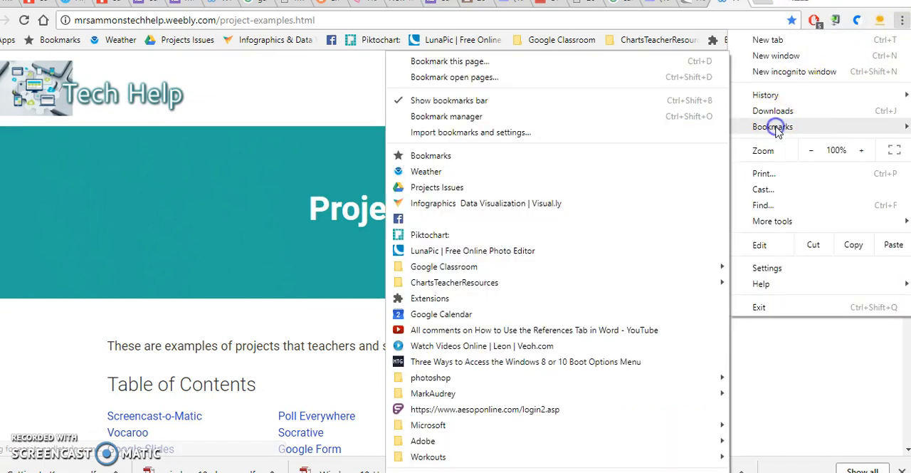
mouse_move(775, 135)
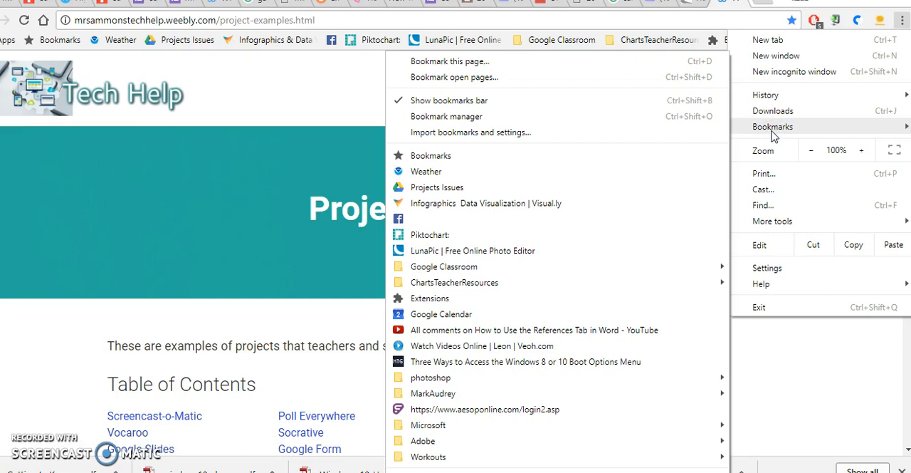
mouse_move(509, 77)
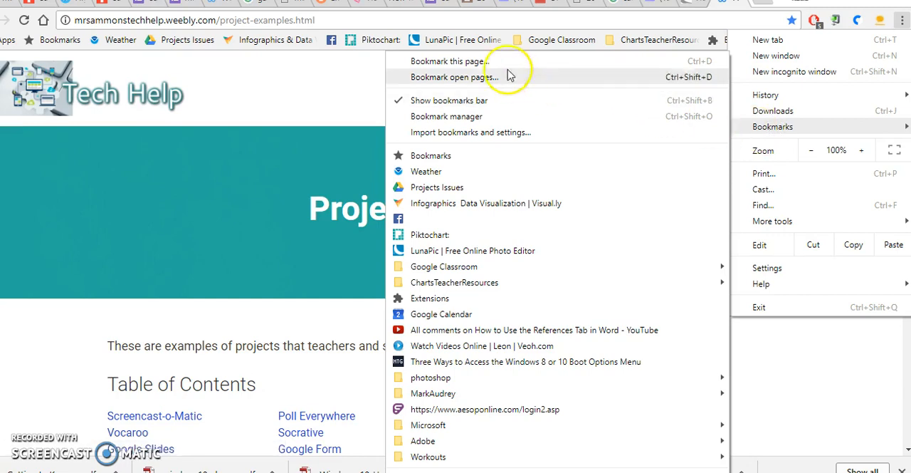
mouse_move(499, 64)
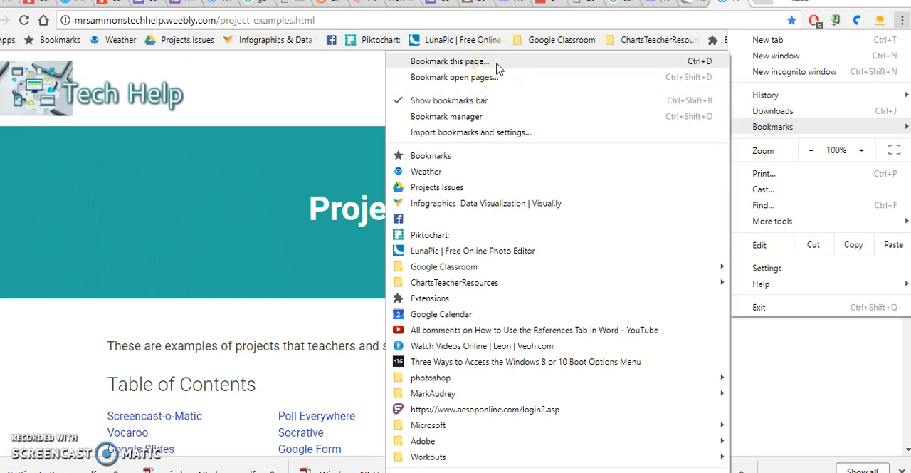
mouse_move(495, 77)
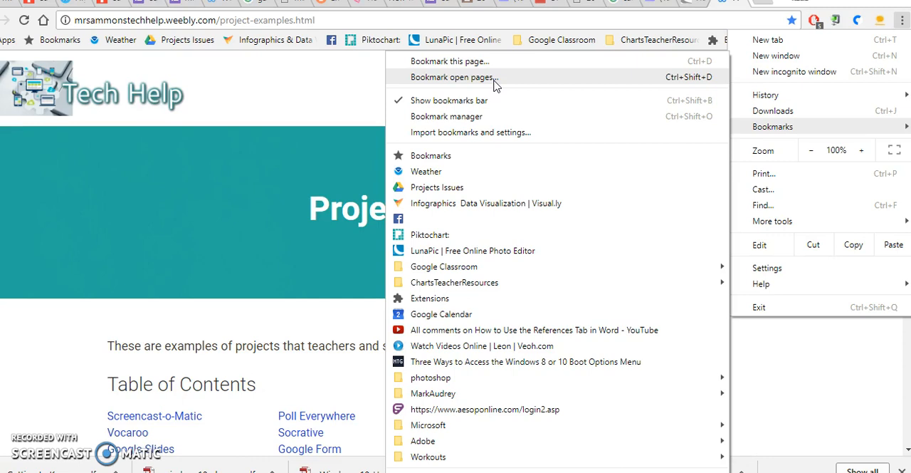
mouse_move(430, 155)
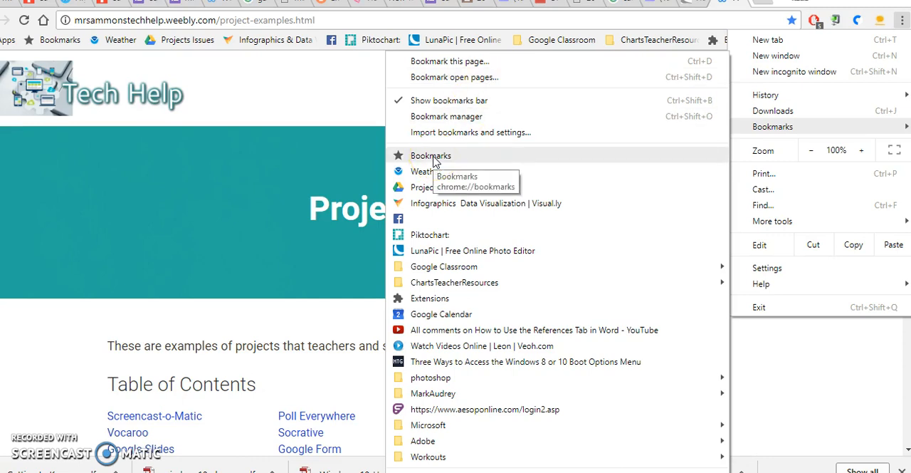
click(430, 156)
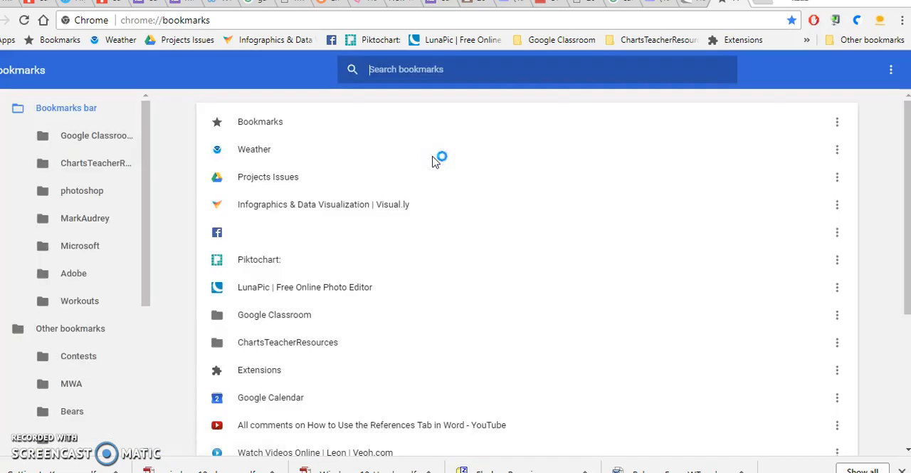
mouse_move(191, 177)
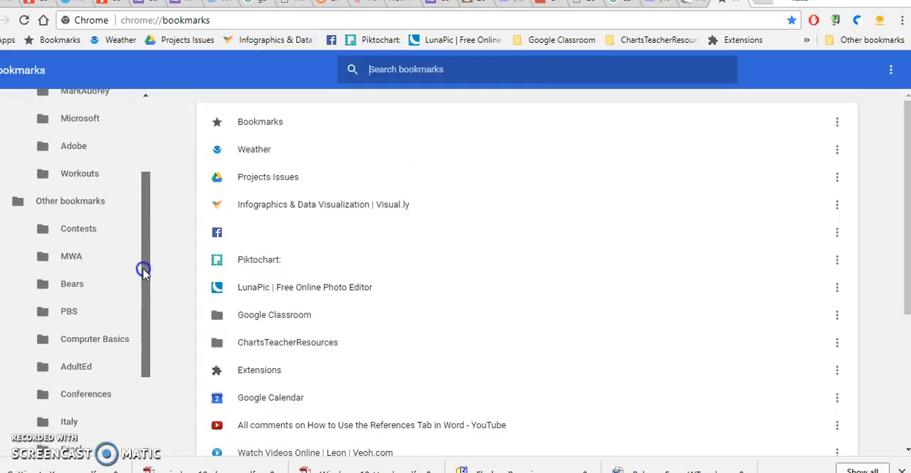
Step: Move the Weather bookmark below Projects Issues in the manager list
scroll(up, 3)
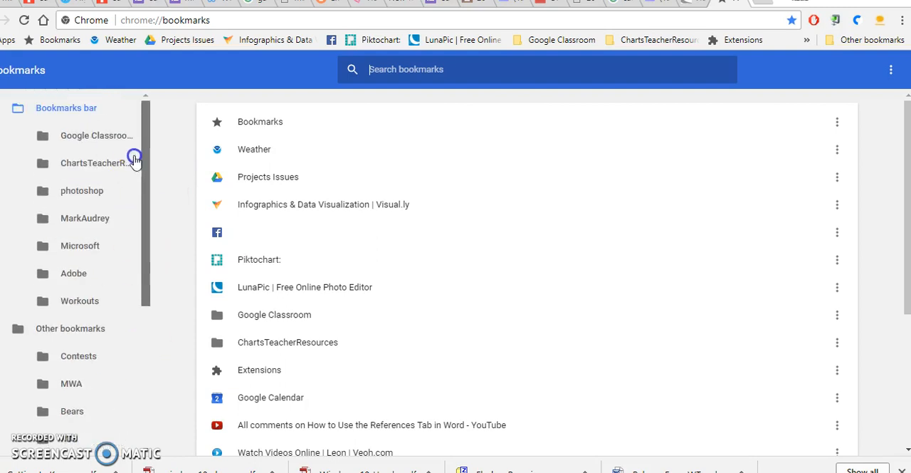
mouse_move(698, 148)
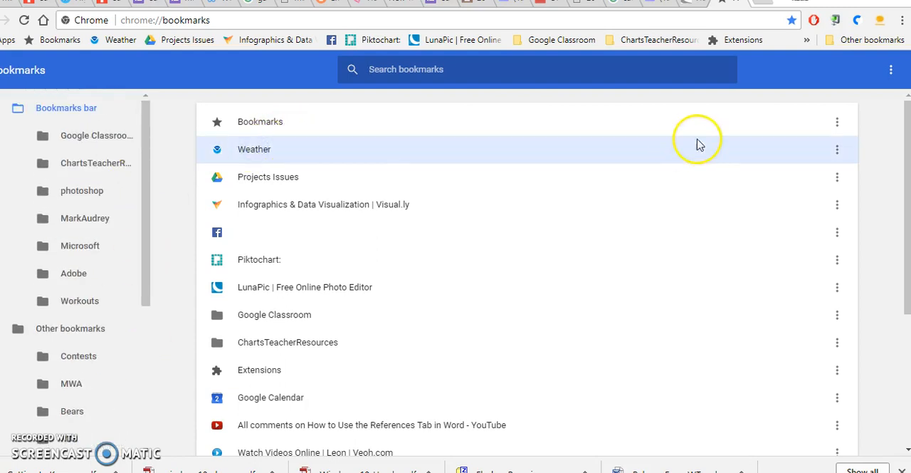
mouse_move(811, 151)
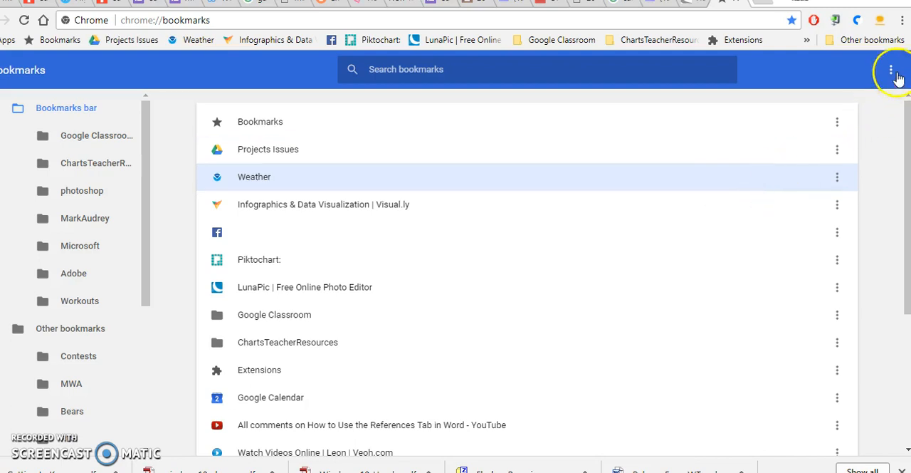
click(903, 20)
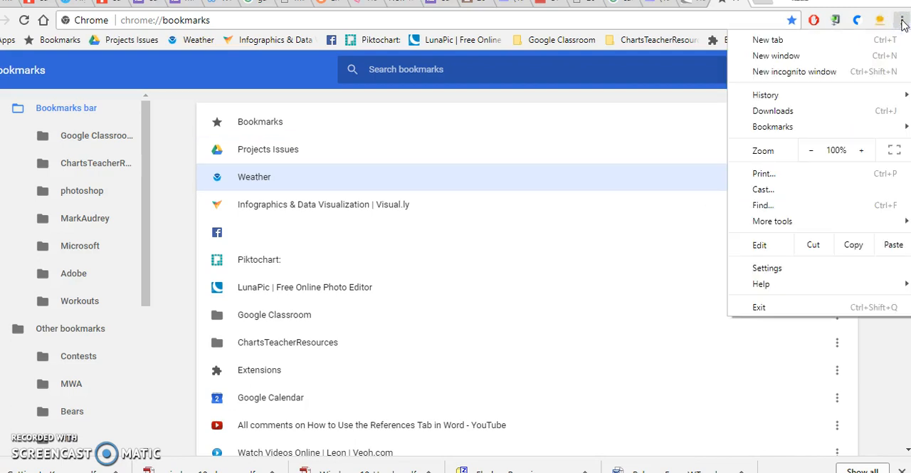
Step: Show the Bookmarks submenu with Show bookmarks bar (Ctrl+Shift+B) still ticked
click(773, 126)
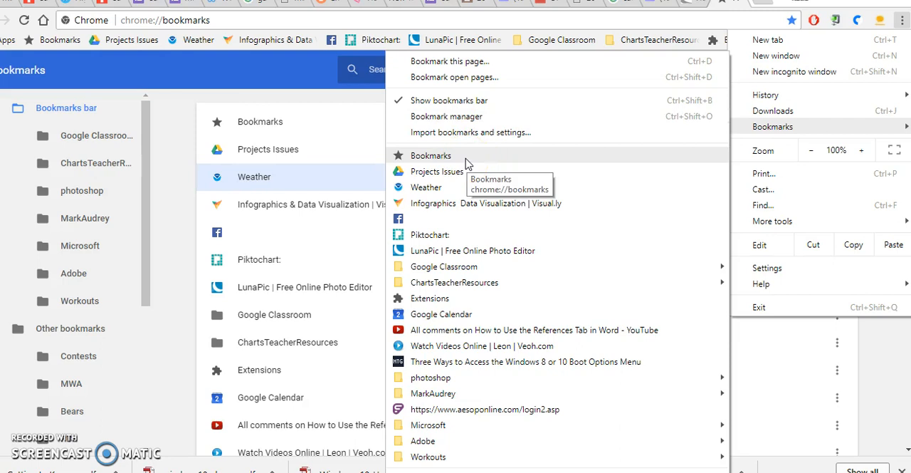
mouse_move(450, 100)
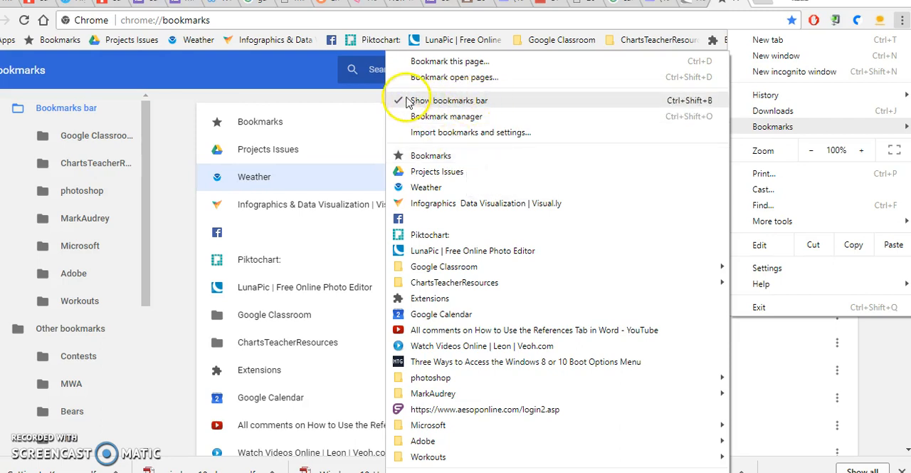
mouse_move(430, 106)
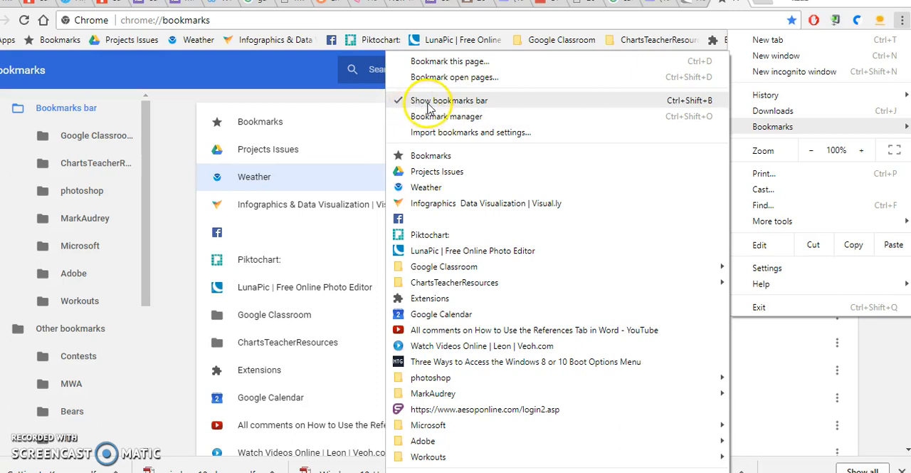
mouse_move(655, 40)
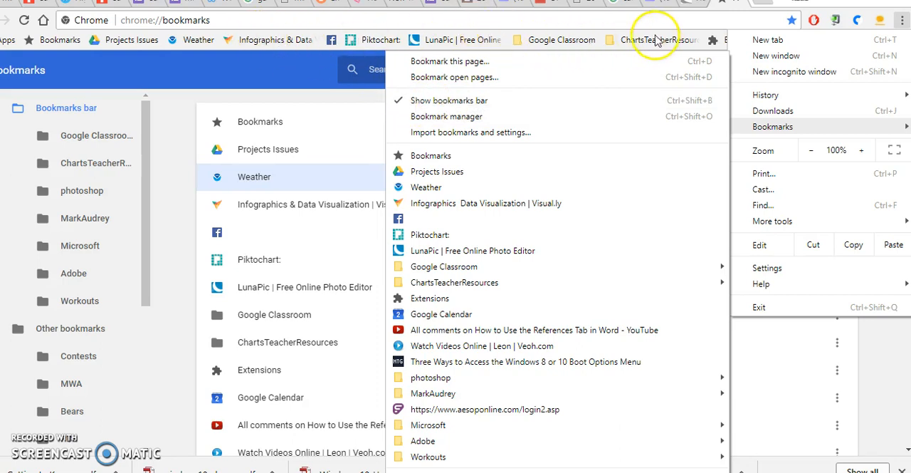
mouse_move(182, 40)
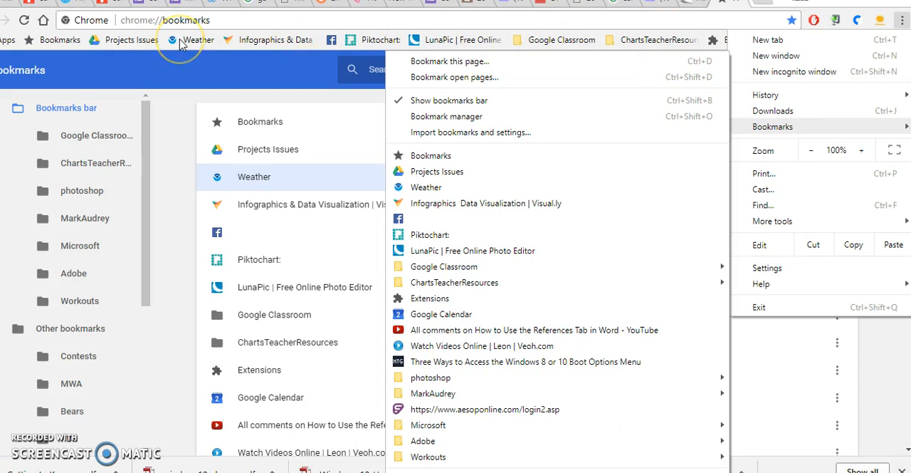